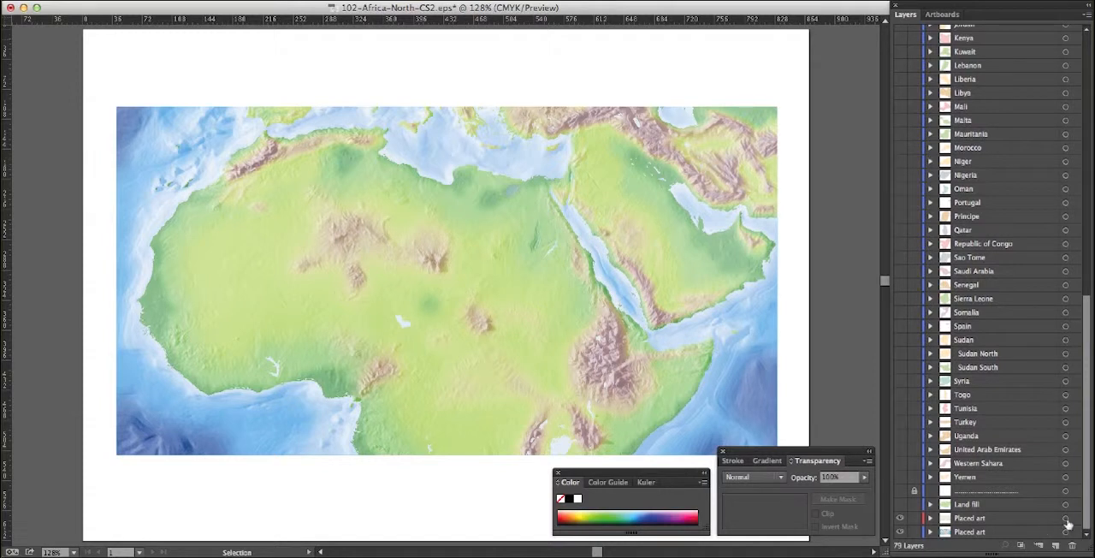
{"action": "mouse_move", "coordinate": [899, 520]}
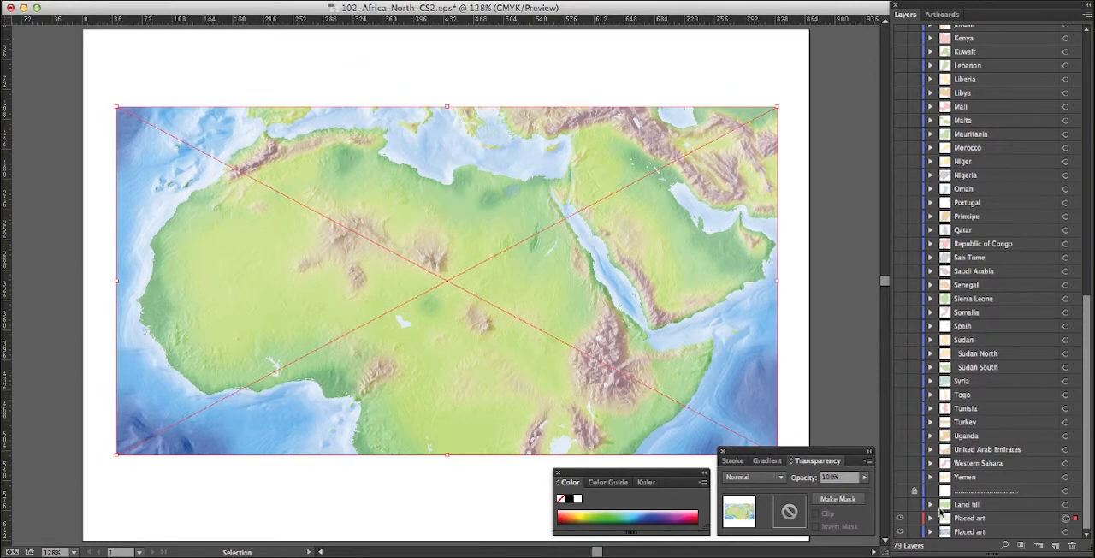
Set the country tint's blending mode to Multiply so it shows over the shaded relief.
{"action": "left_click", "coordinate": [753, 475]}
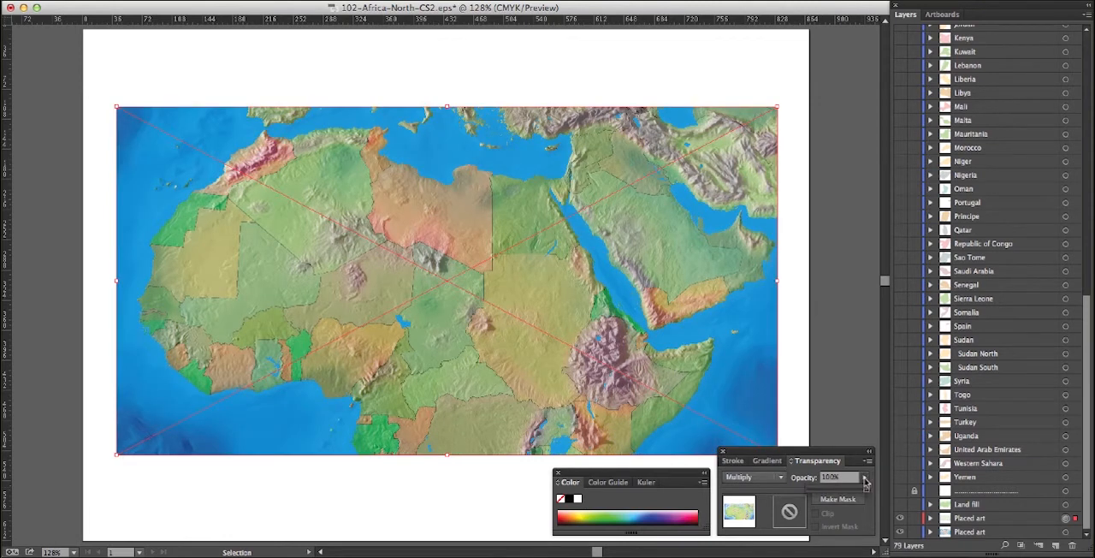
{"action": "left_click", "coordinate": [862, 476]}
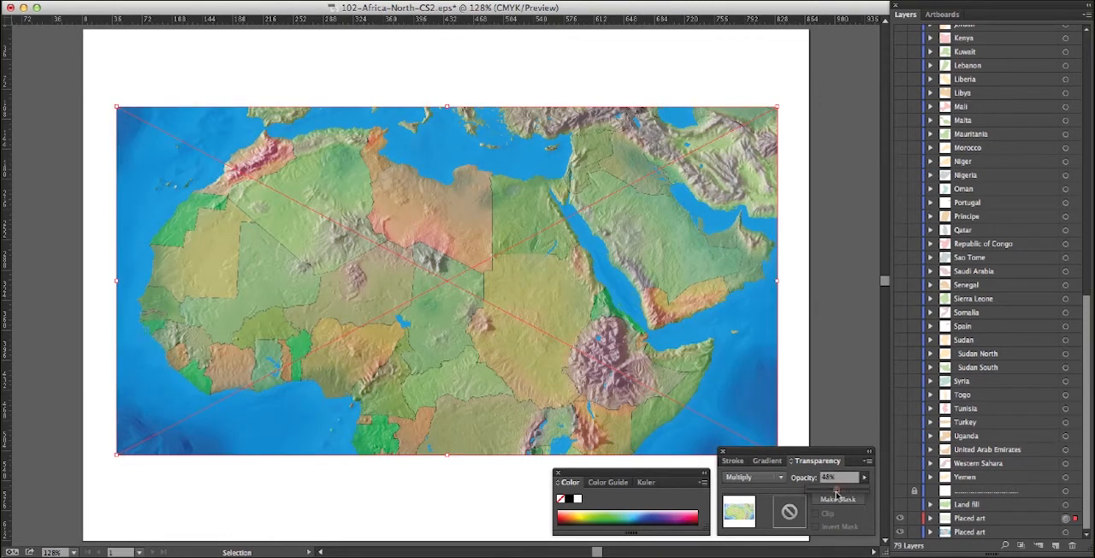
{"action": "left_click_drag", "start_coordinate": [837, 486], "coordinate": [828, 486]}
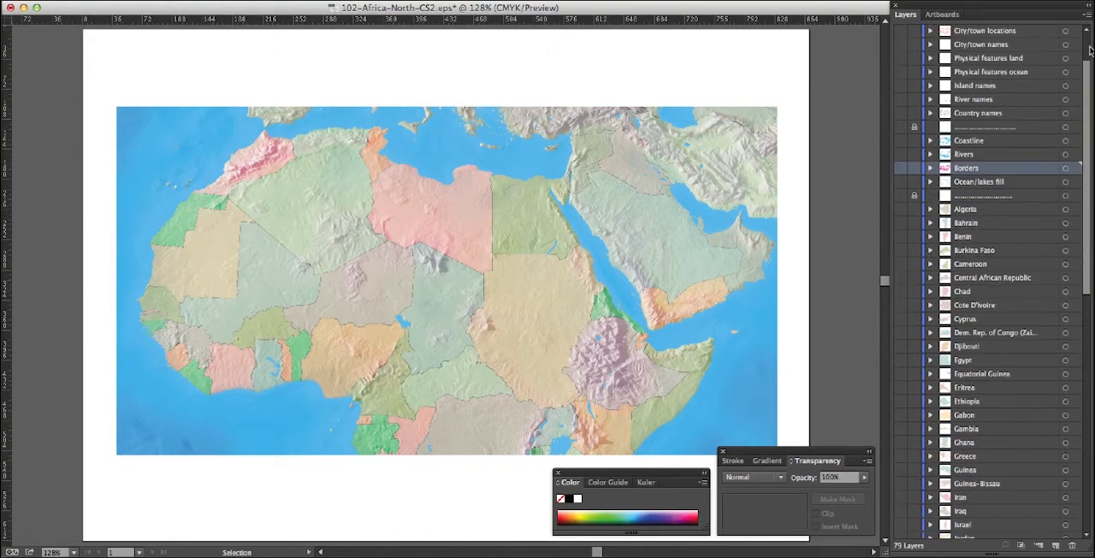
{"action": "mouse_move", "coordinate": [1068, 168]}
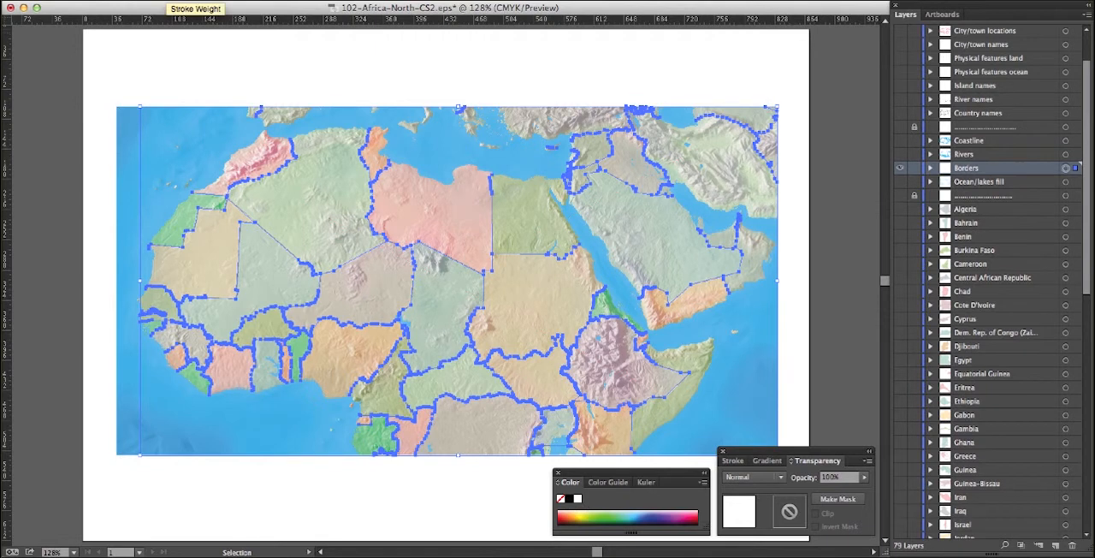
Give the white country borders a thin stroke weight from the weight list.
{"action": "left_click", "coordinate": [195, 10]}
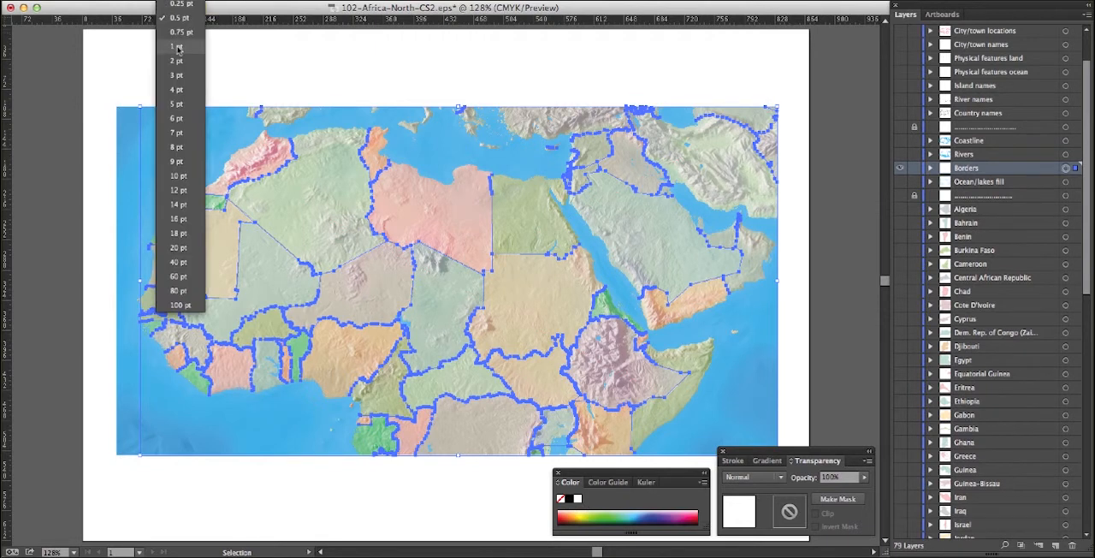
{"action": "left_click", "coordinate": [176, 46]}
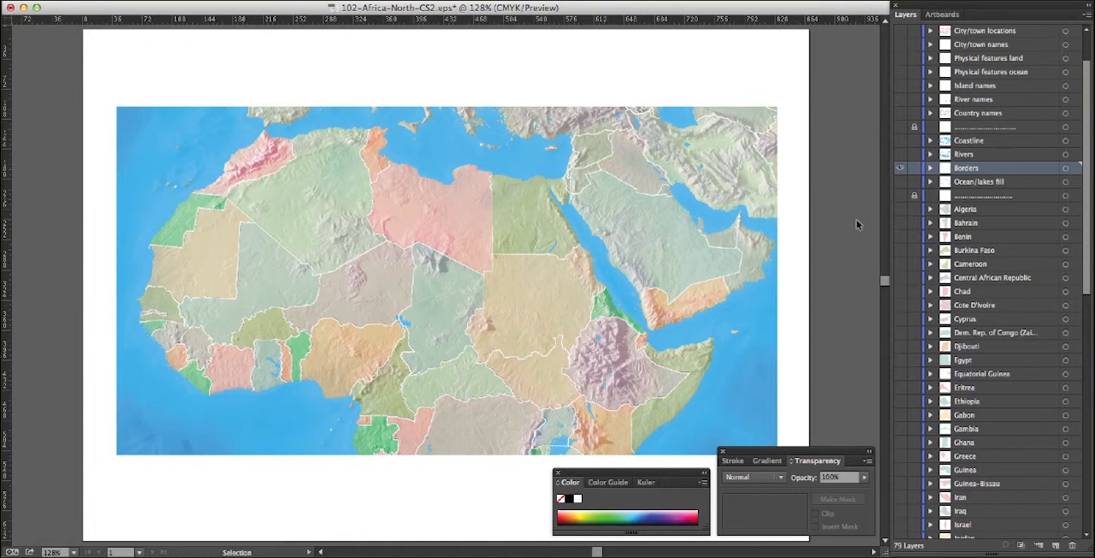
{"action": "mouse_move", "coordinate": [1075, 106]}
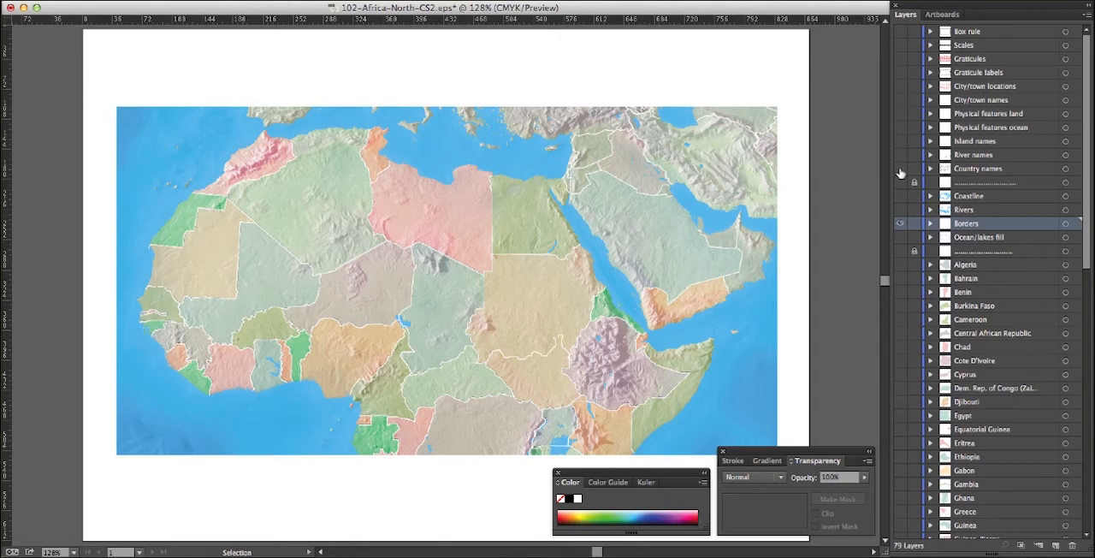
Show the name layer so country, city and ocean labels appear on the map.
{"action": "left_click", "coordinate": [899, 168]}
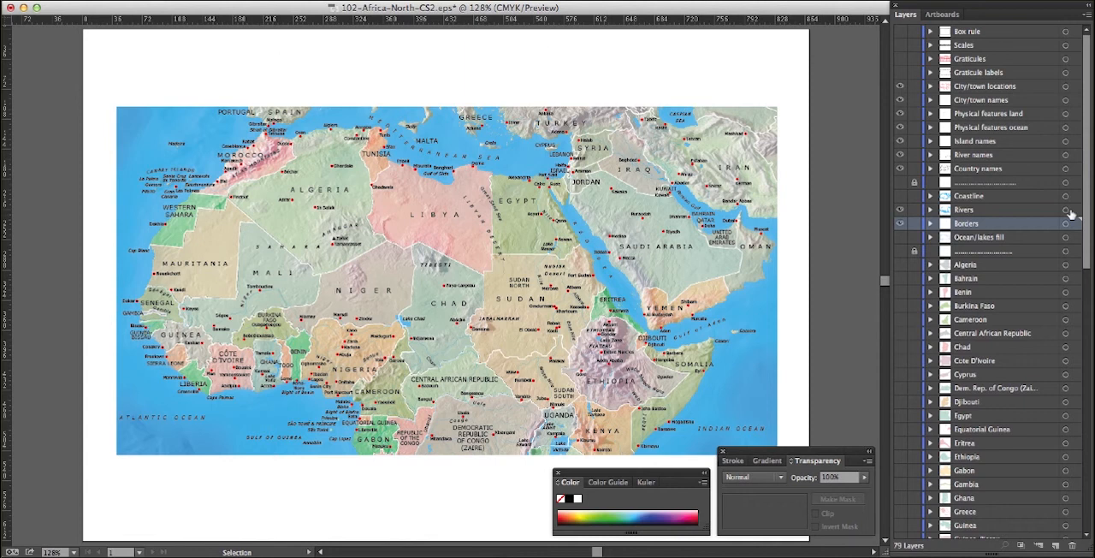
{"action": "mouse_move", "coordinate": [1069, 214]}
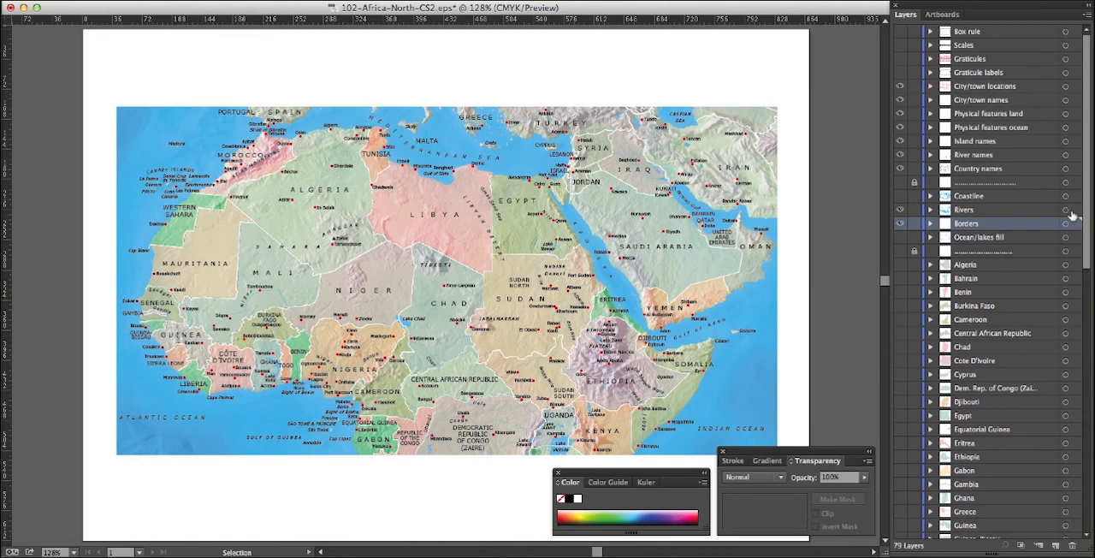
{"action": "mouse_move", "coordinate": [865, 108]}
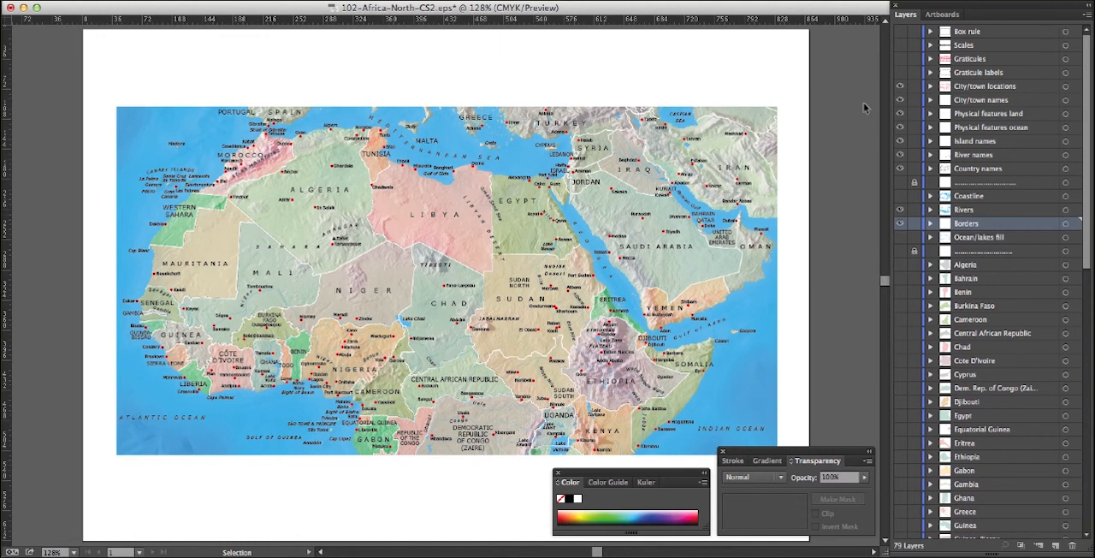